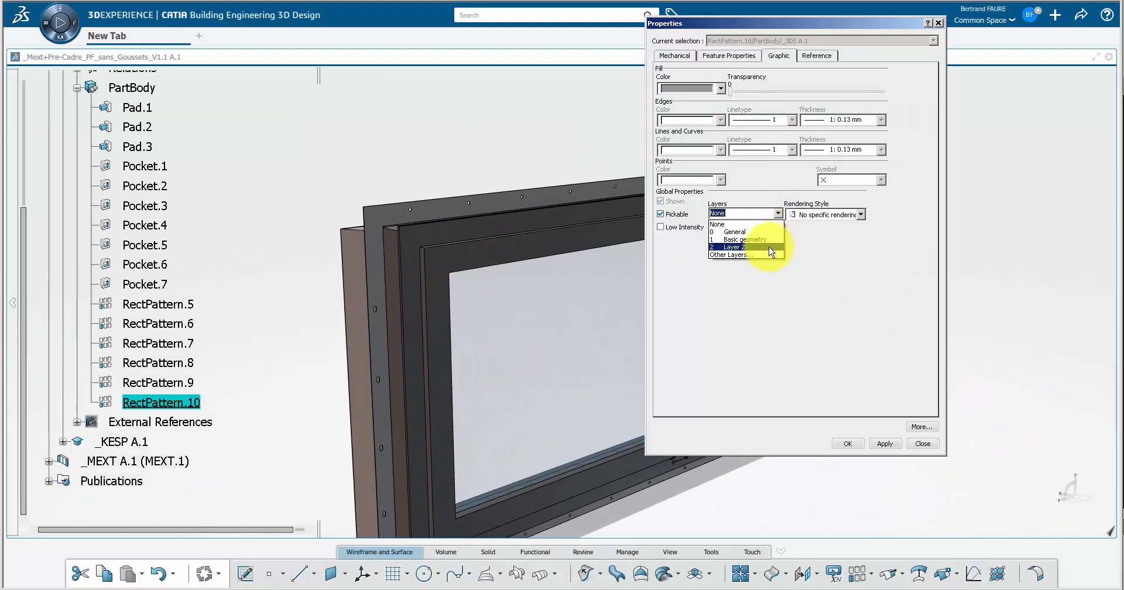
Assign numbered layers to RectPattern.10 and Slot.2 through their Graphic properties
left_click(735, 247)
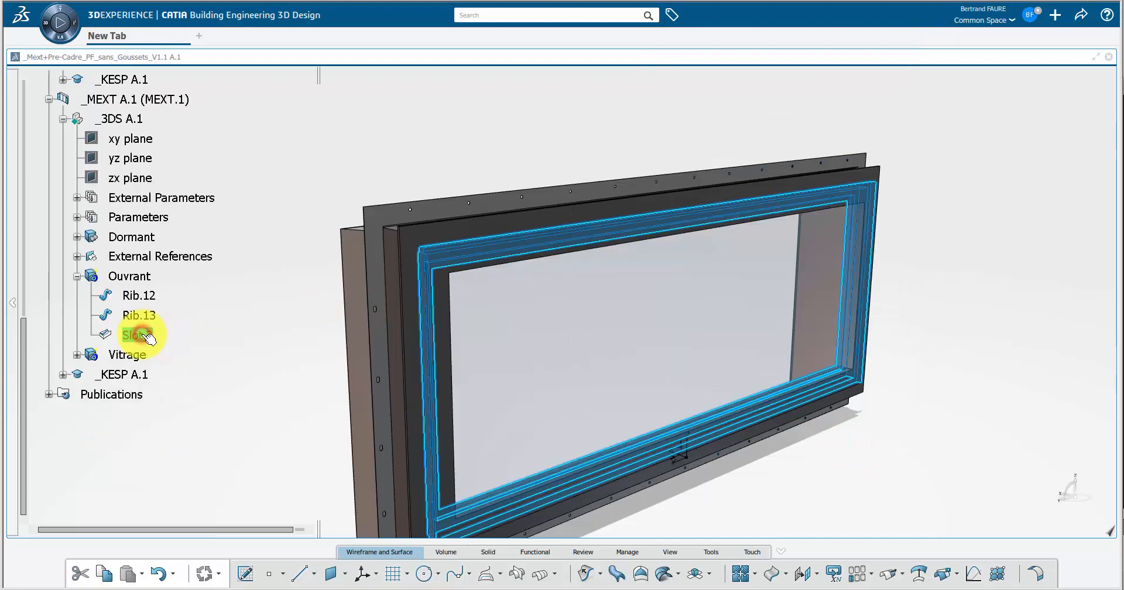
right_click(126, 335)
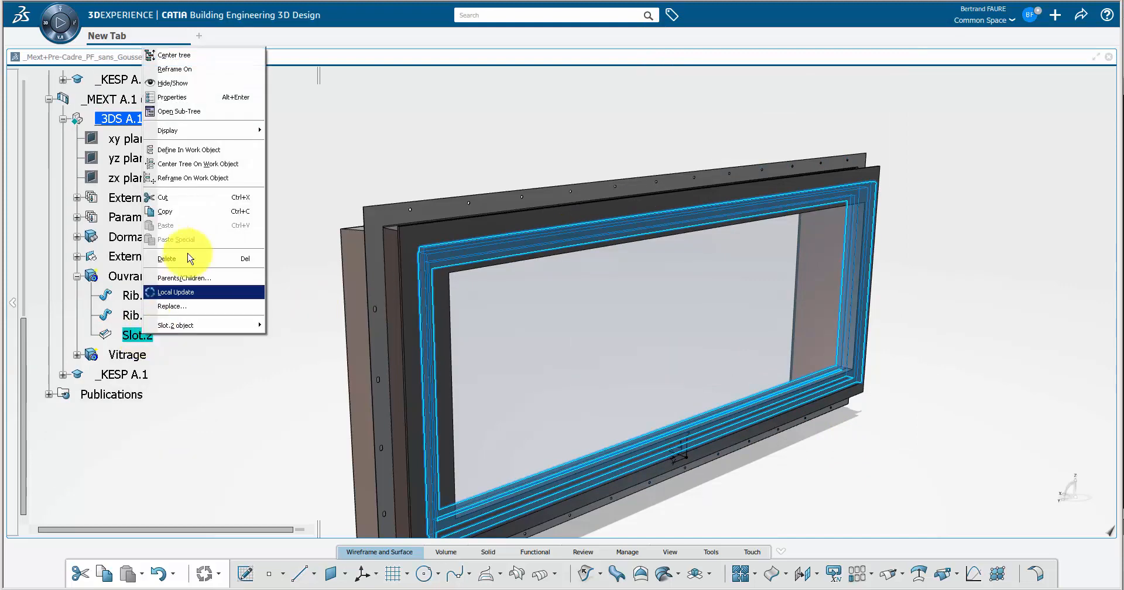
left_click(174, 97)
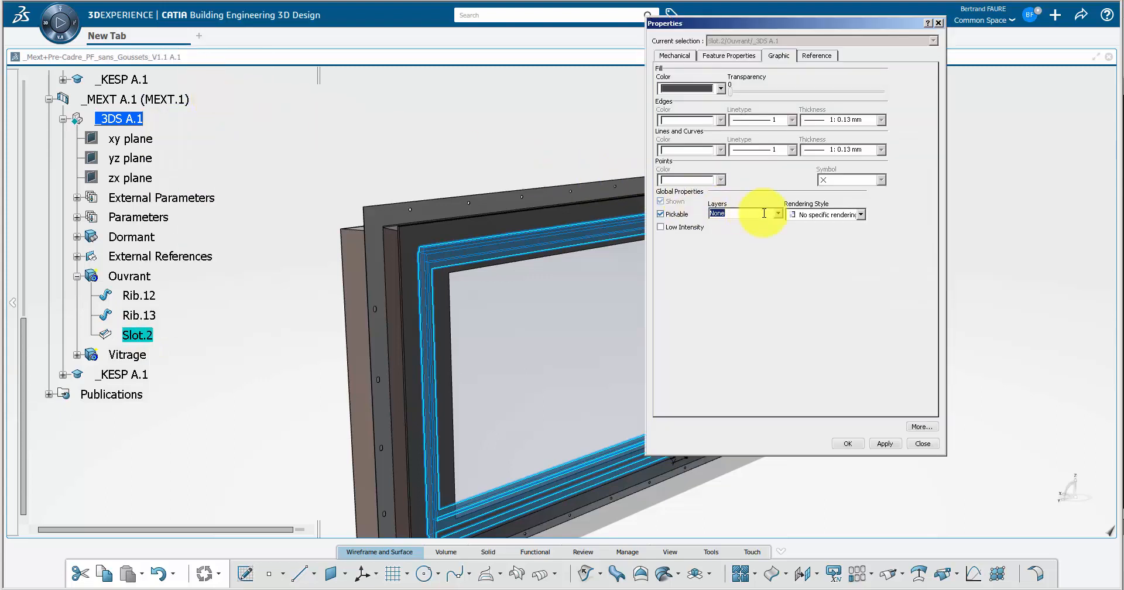
left_click(778, 213)
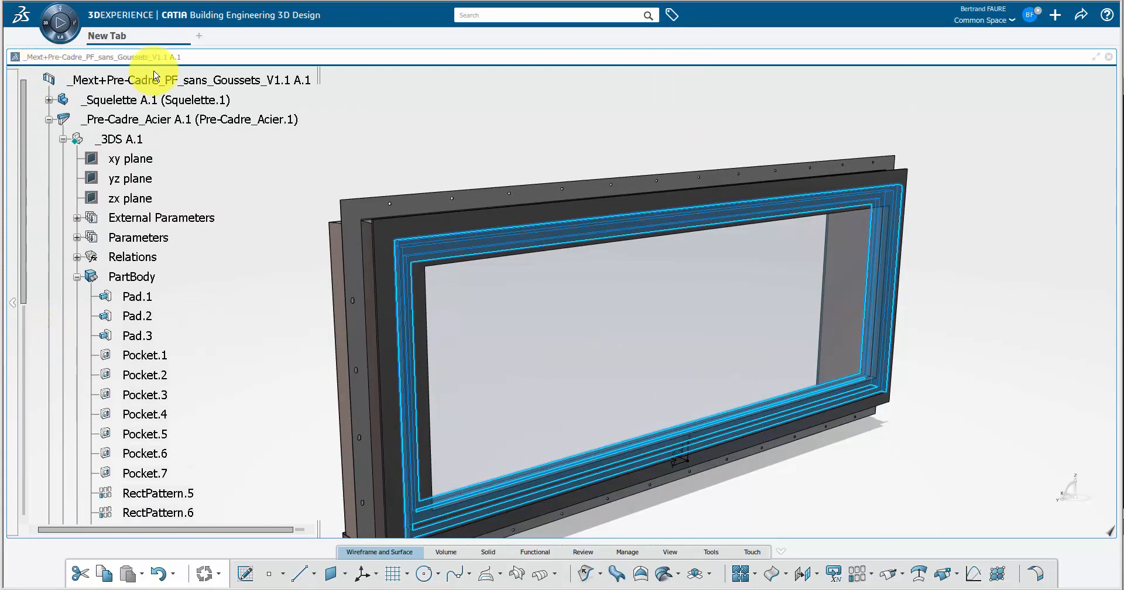
Clear 'Disable generative view style usage' in Drafting Administration preferences and confirm
left_click(187, 81)
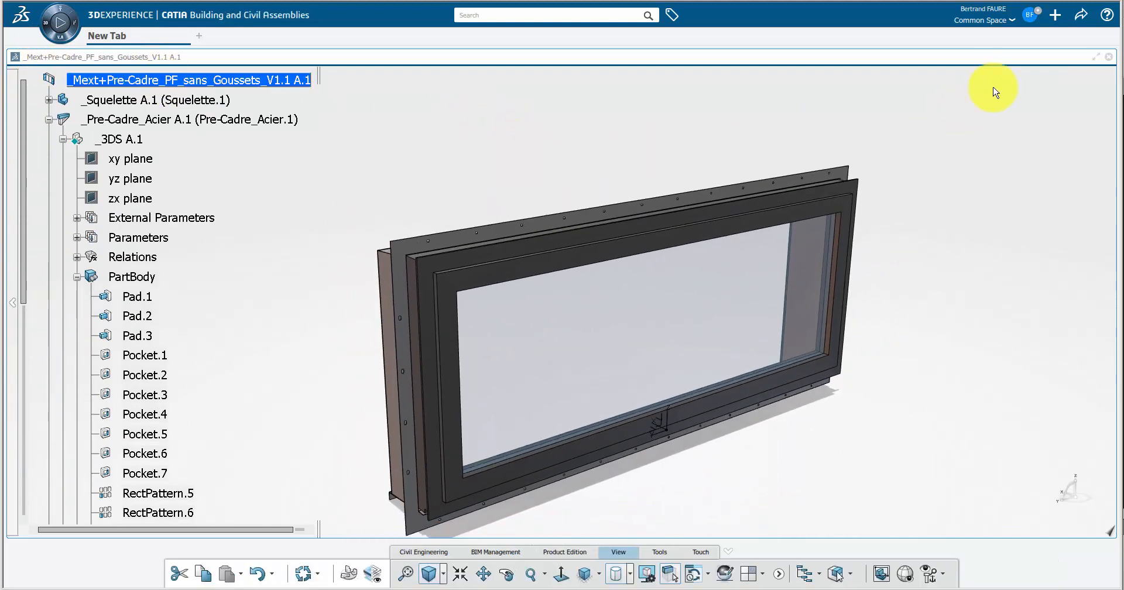
left_click(1030, 15)
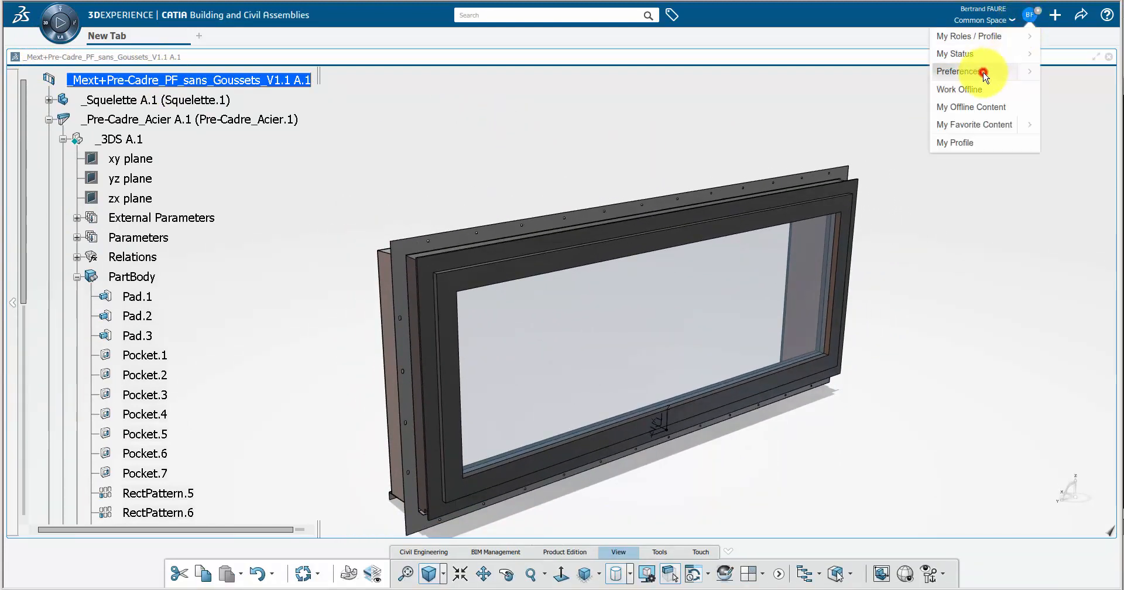
left_click(984, 71)
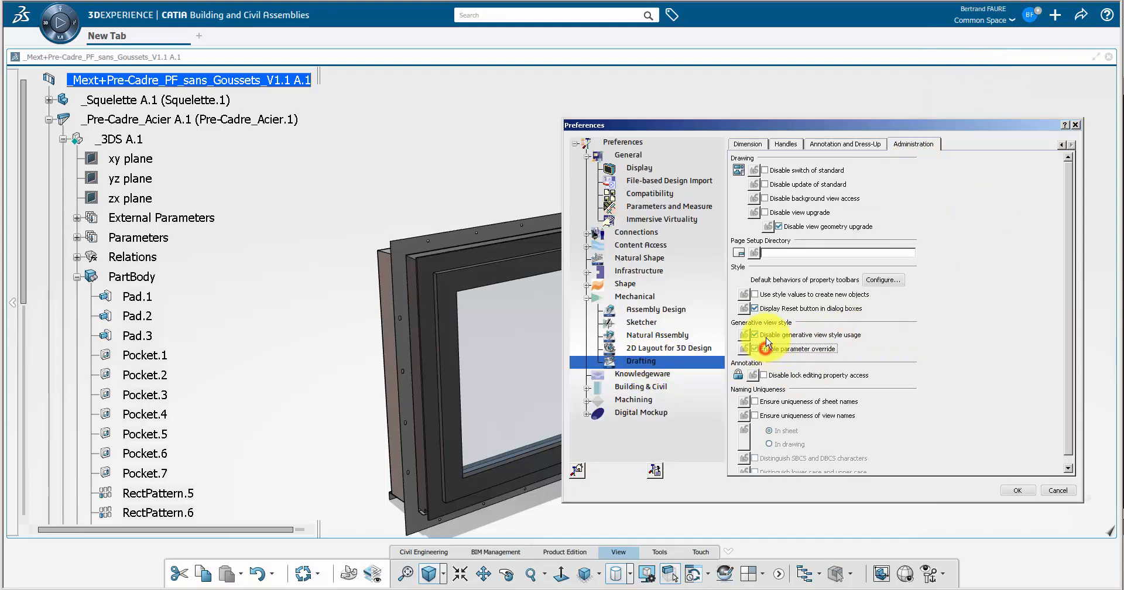
left_click(1018, 491)
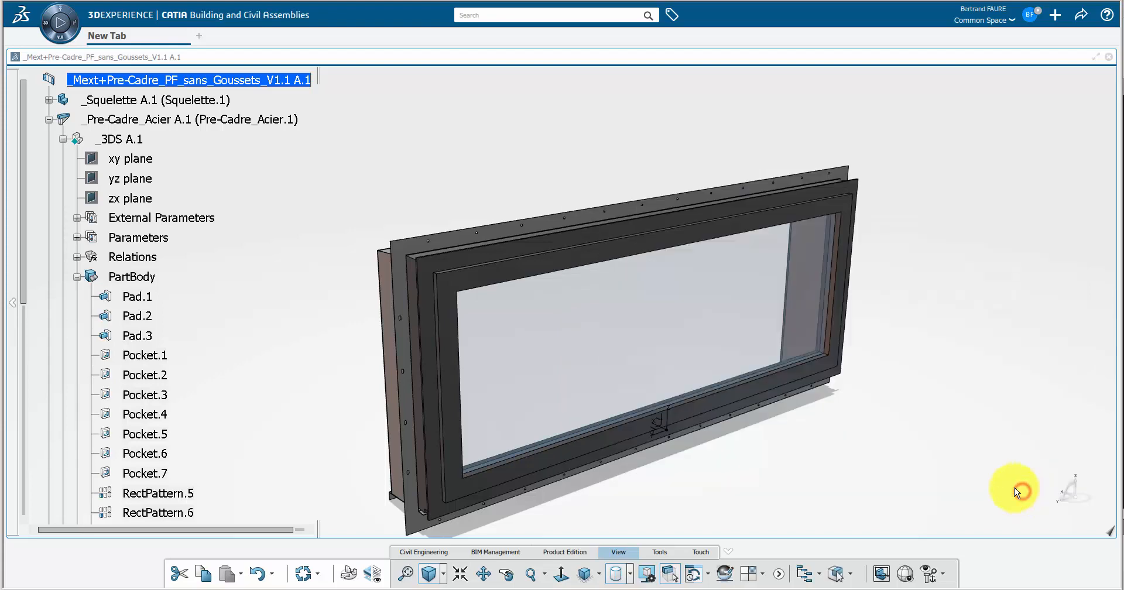
Launch Drafting from the compass and place a FRONT view of the window frame on Sheet.1
left_click(19, 13)
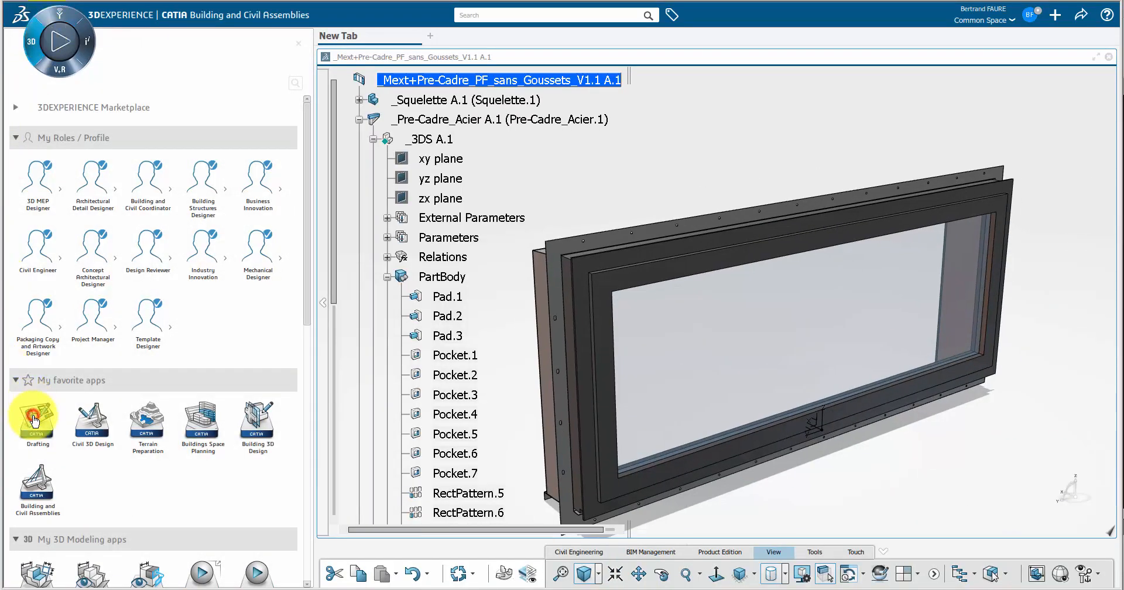
left_click(36, 419)
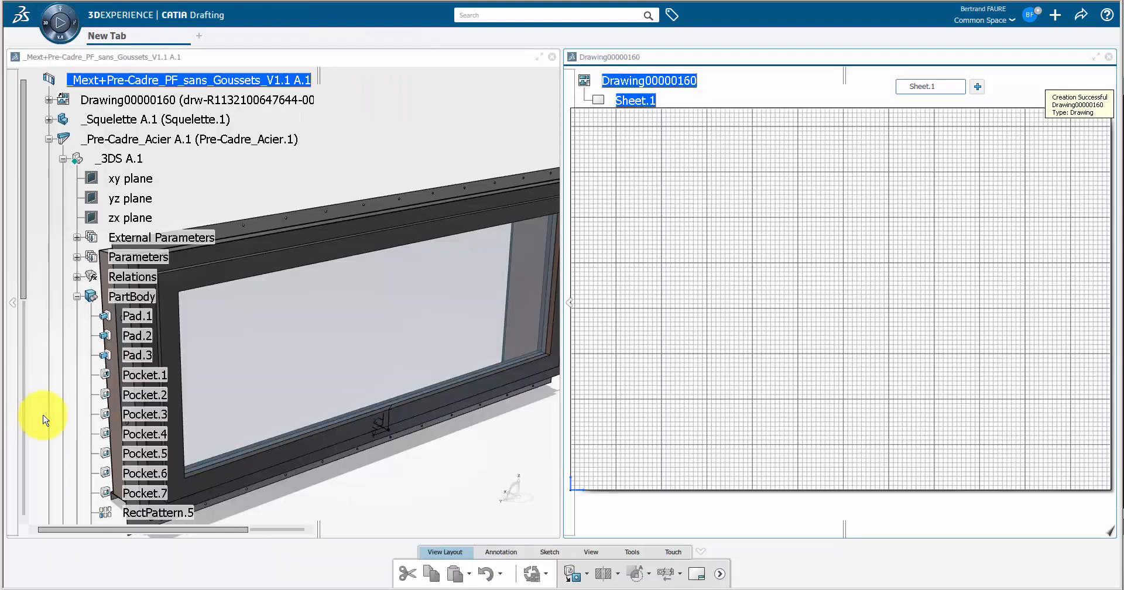
left_click(571, 573)
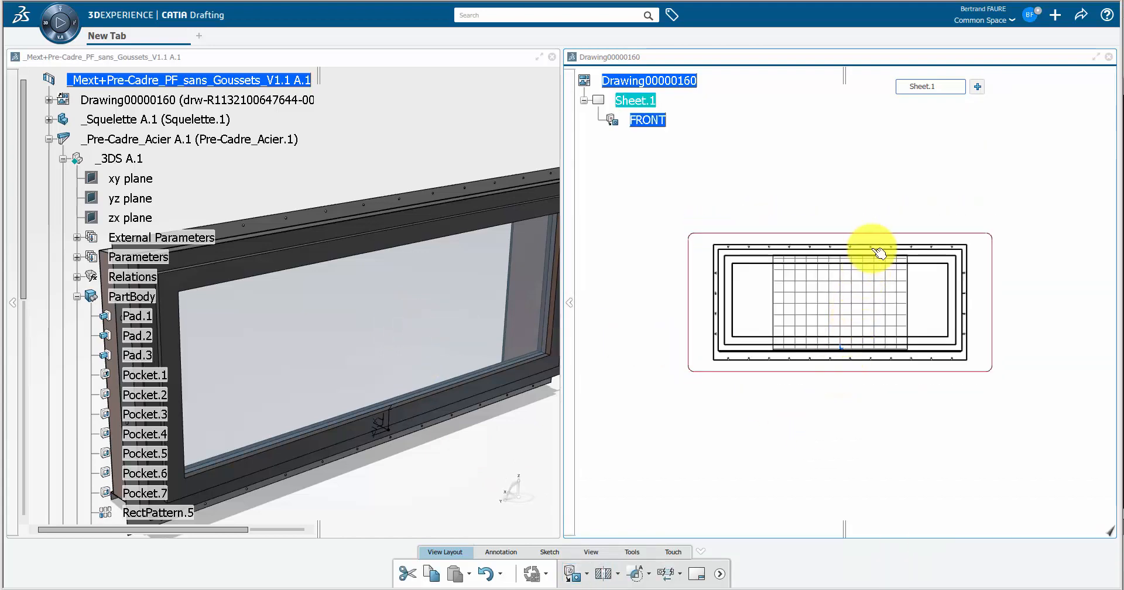
Override the FRONT view's generative view style parameters from its GVS properties
right_click(876, 234)
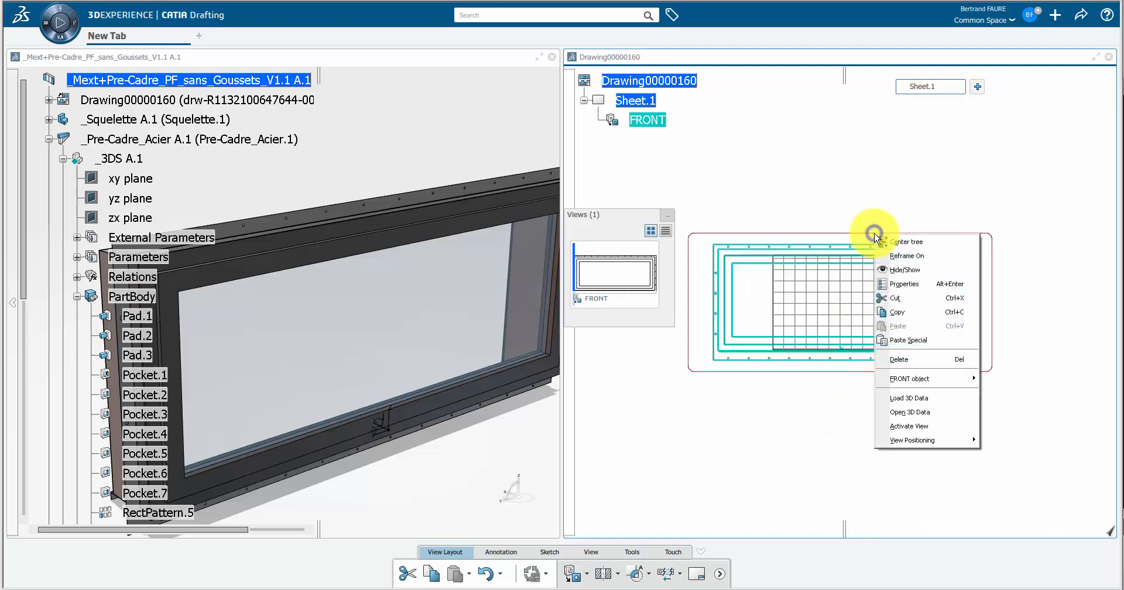
left_click(904, 285)
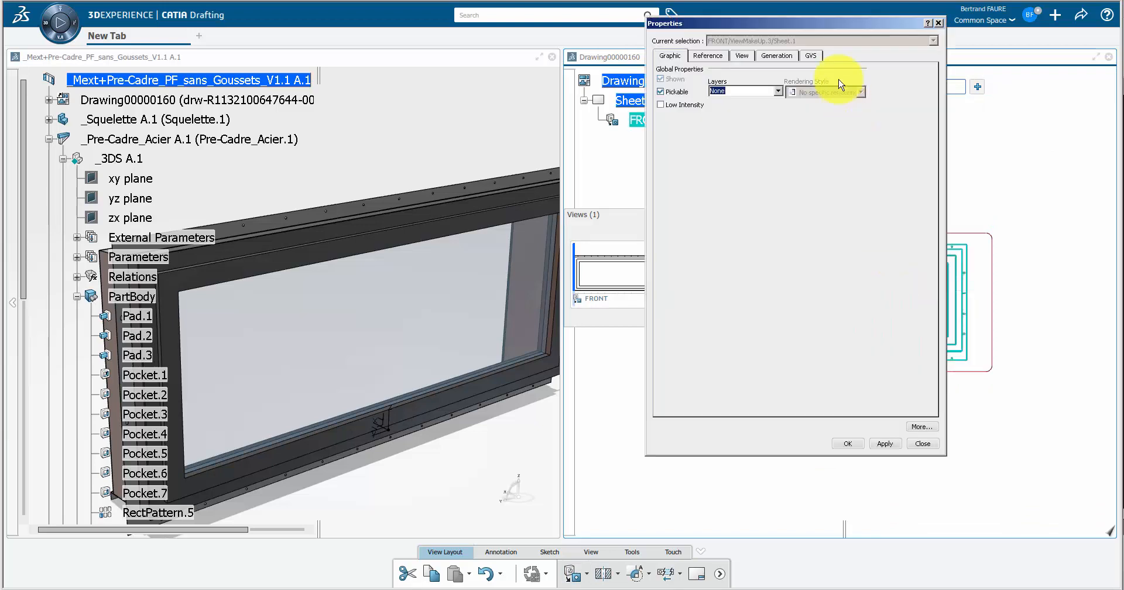
left_click(810, 56)
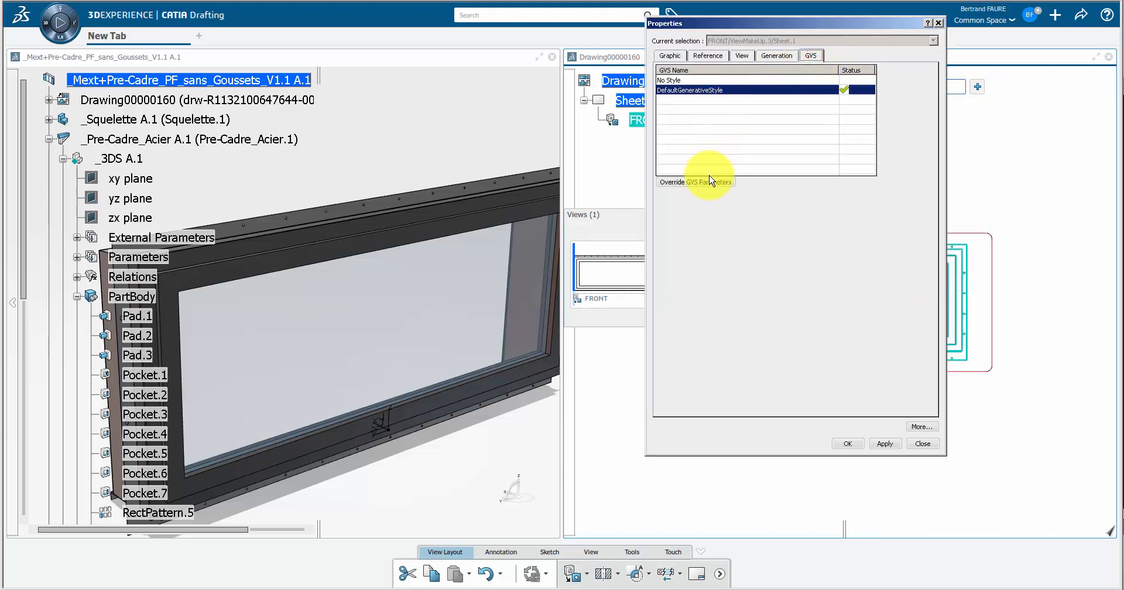
left_click(696, 181)
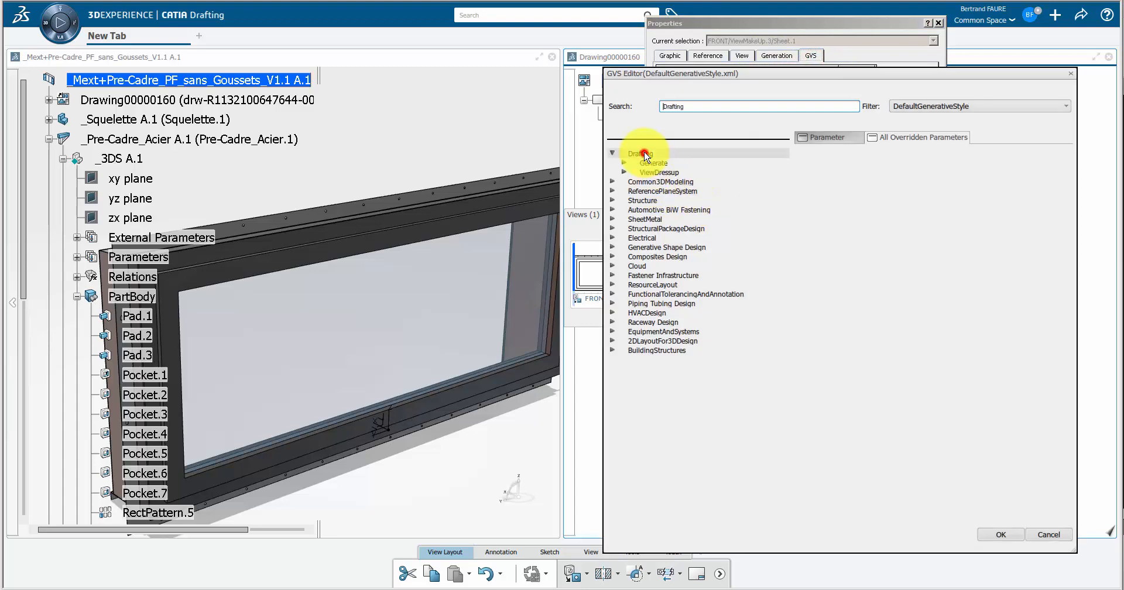
Under ViewDressup 3DInheritance, set Solid and Wireframe Layer to Yes and confirm
left_click(654, 163)
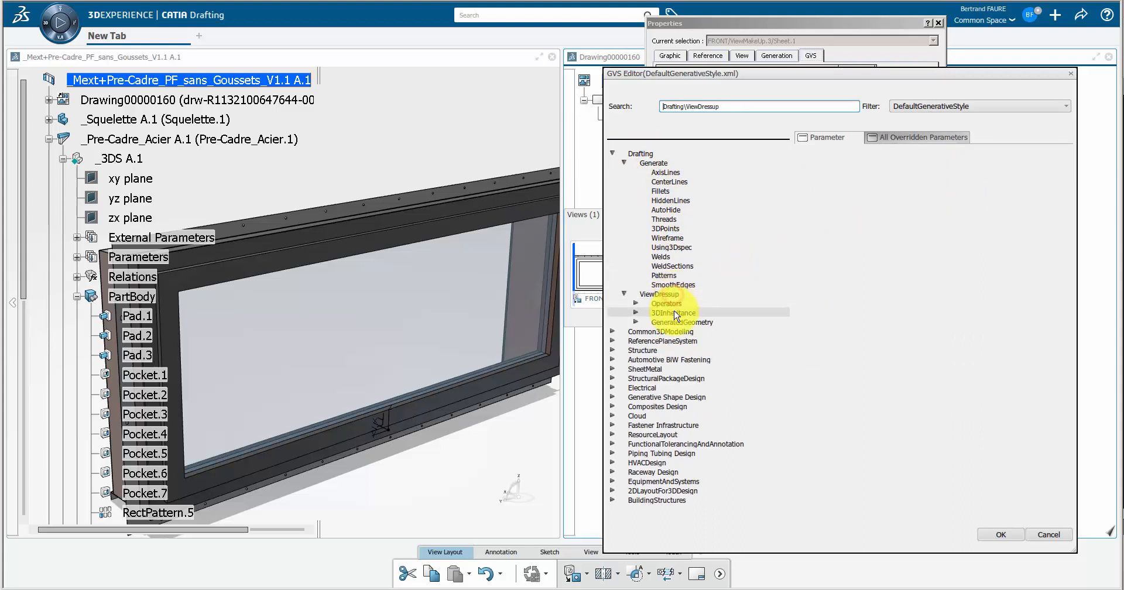
left_click(672, 331)
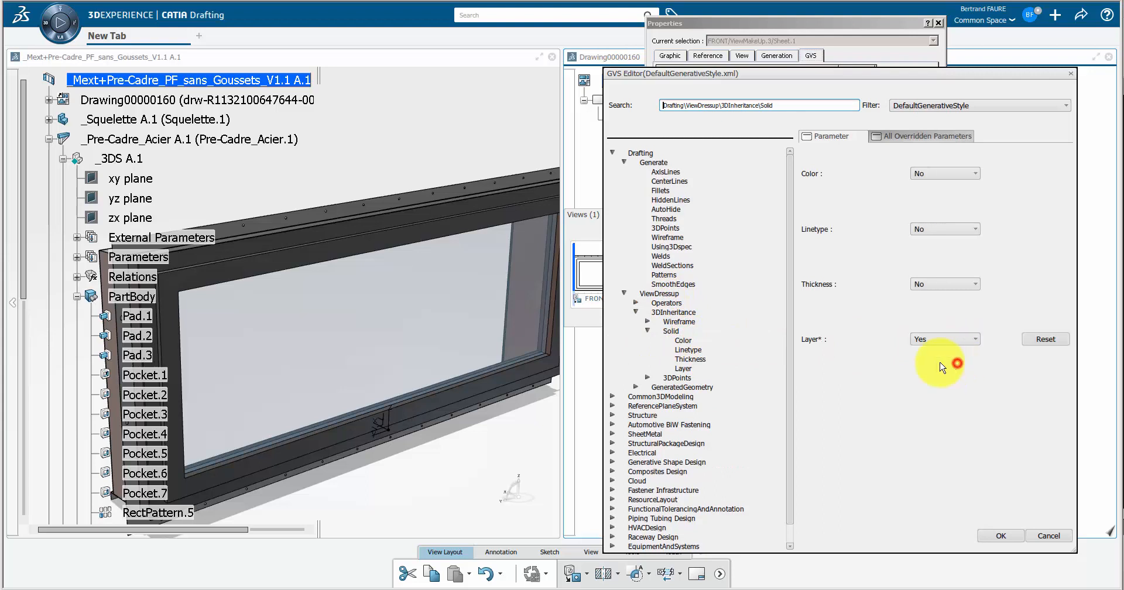
left_click(679, 322)
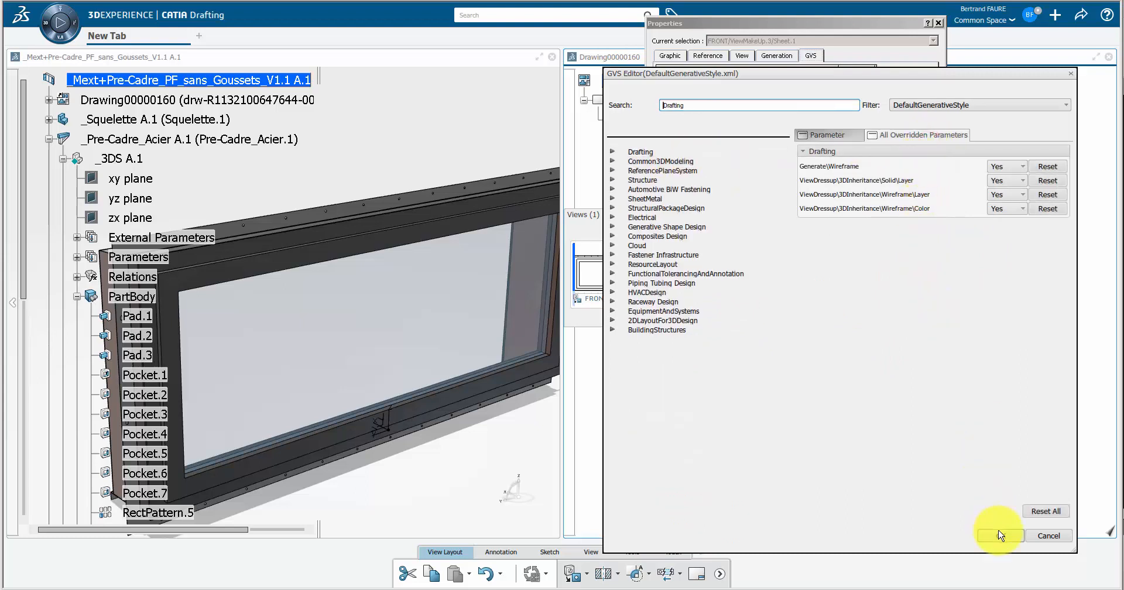
left_click(999, 536)
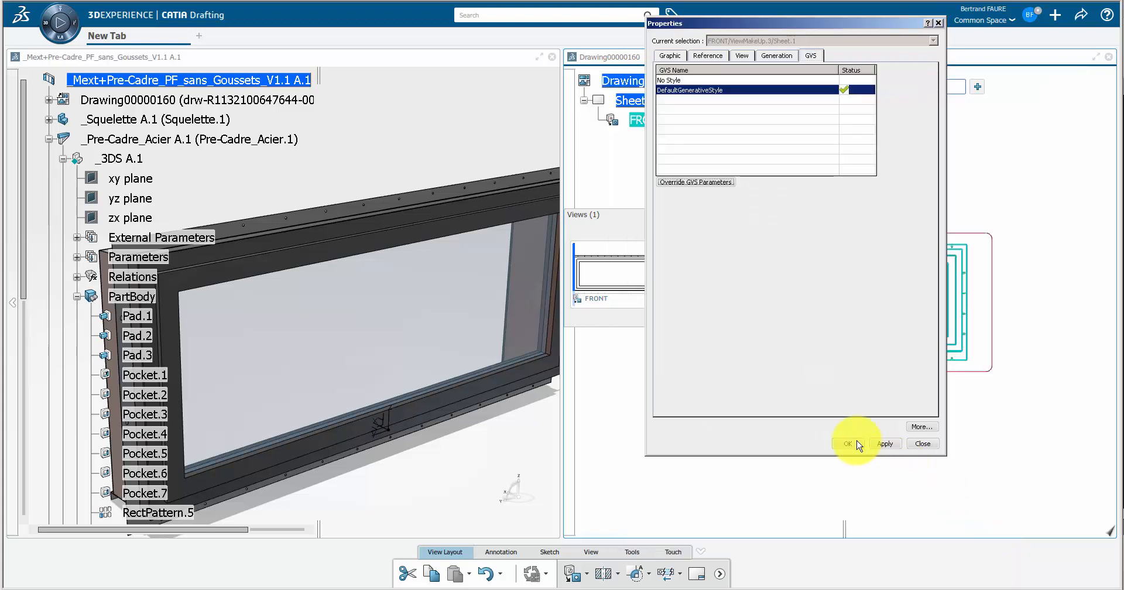
Apply the style and check the Layers value of generated FRONT view lines in Graphic properties
left_click(848, 444)
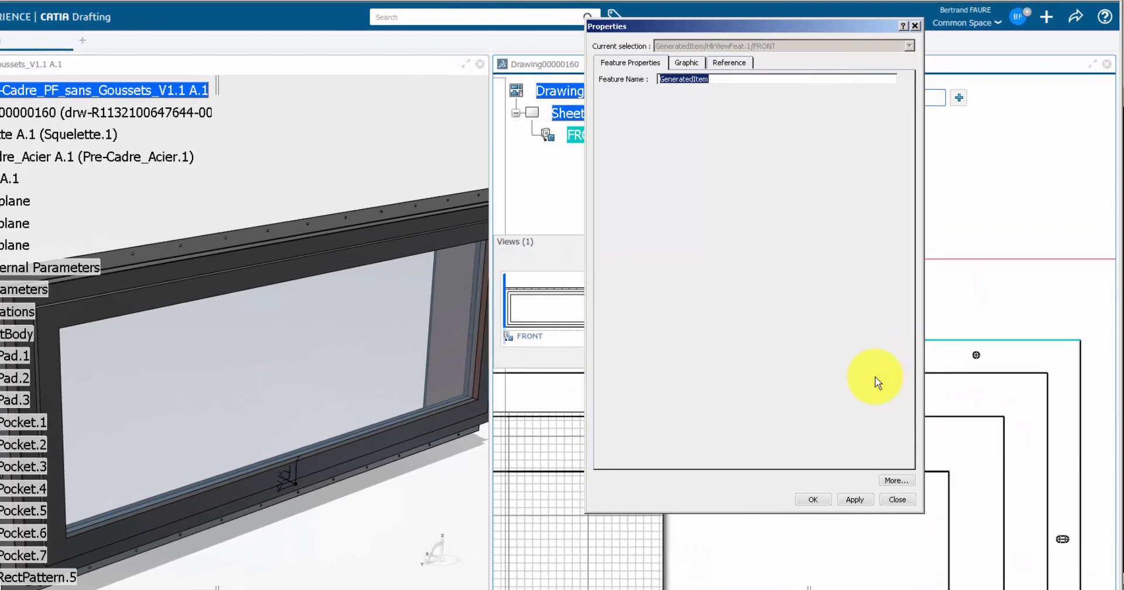
left_click(686, 63)
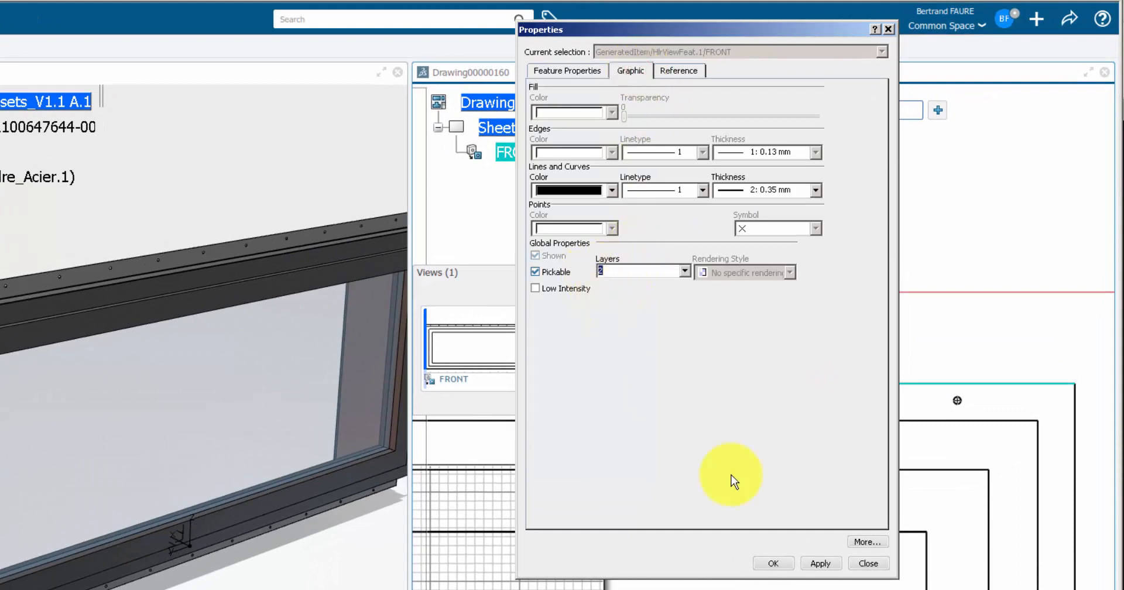
left_click(869, 563)
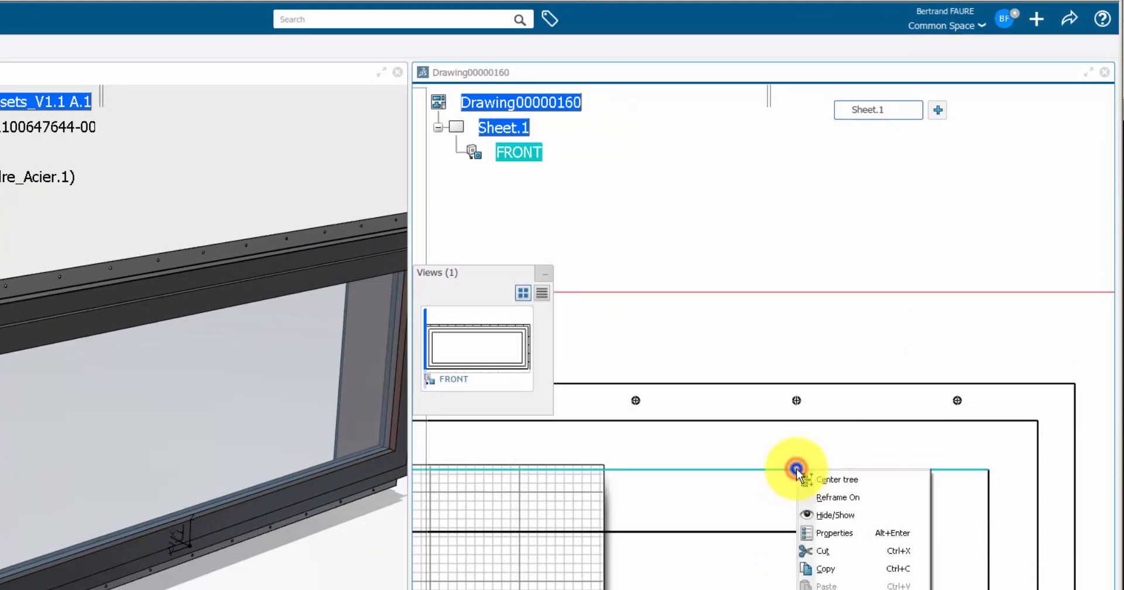
left_click(835, 532)
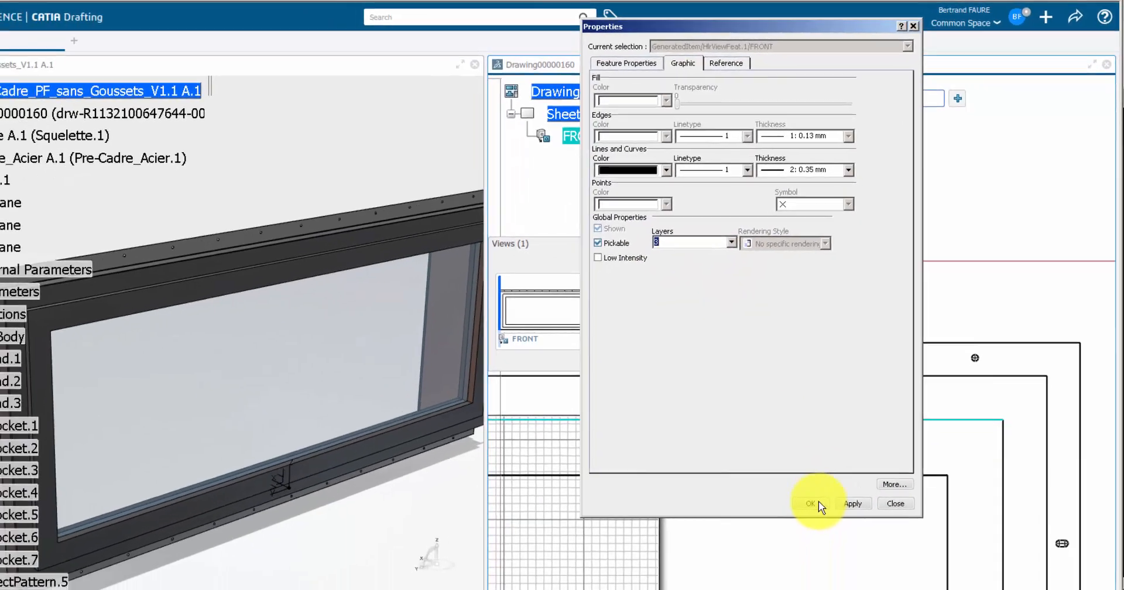
left_click(810, 504)
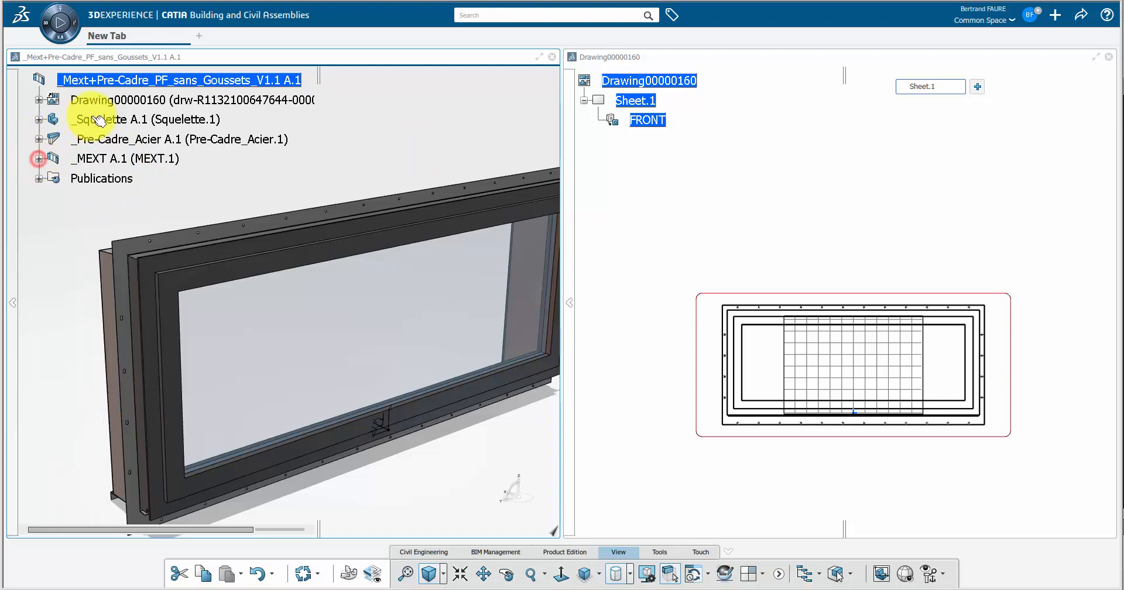
Expand the skeleton contours and inspect the F1-sortie outline's graphic and layer properties
left_click(39, 121)
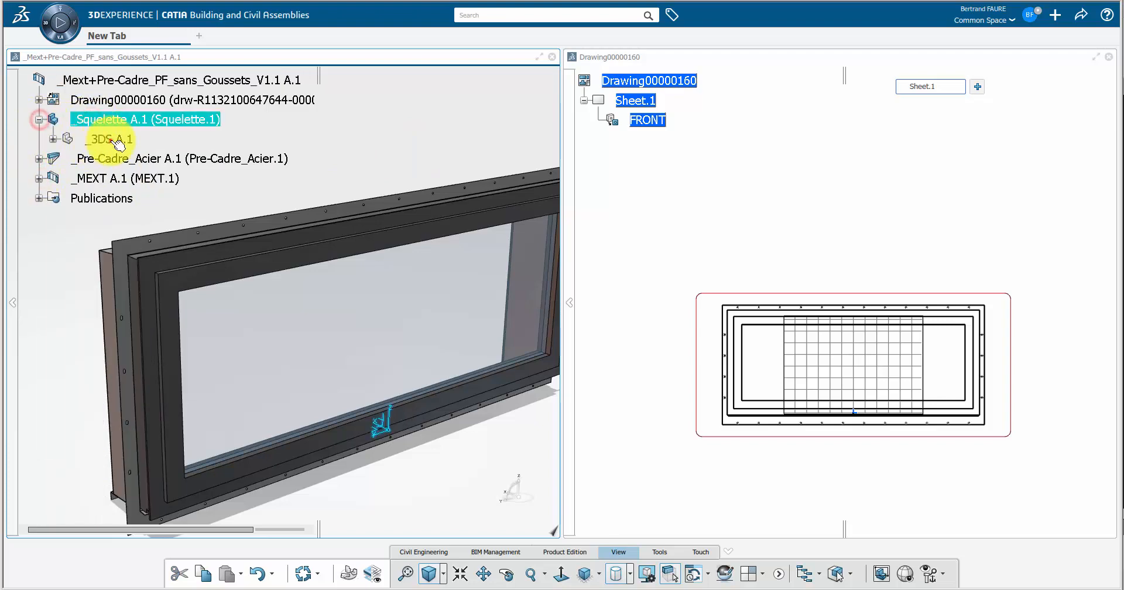
right_click(158, 316)
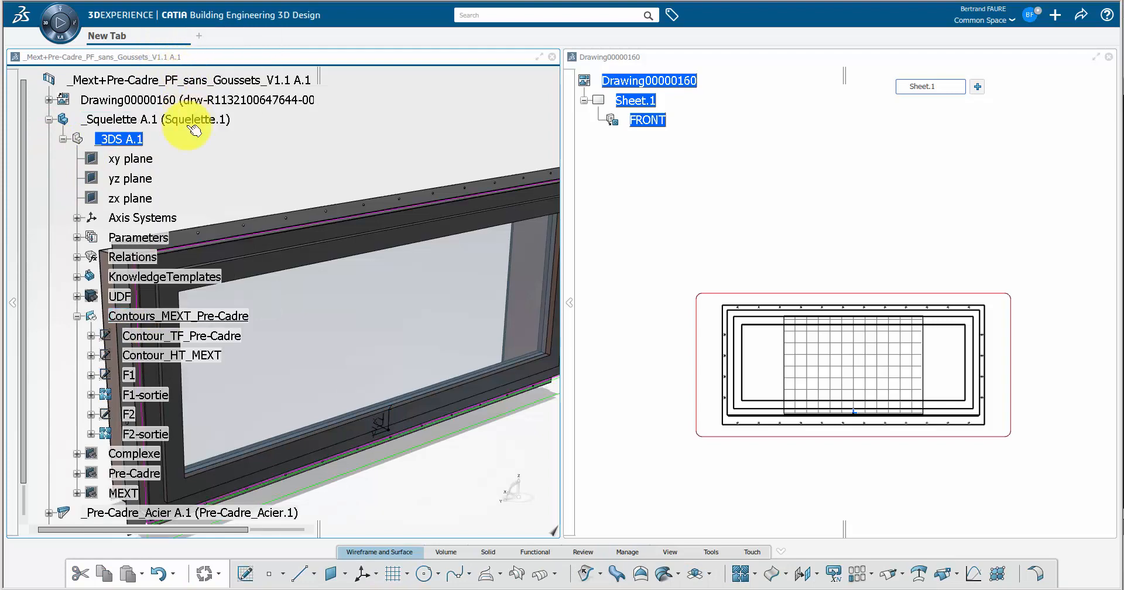
left_click(145, 395)
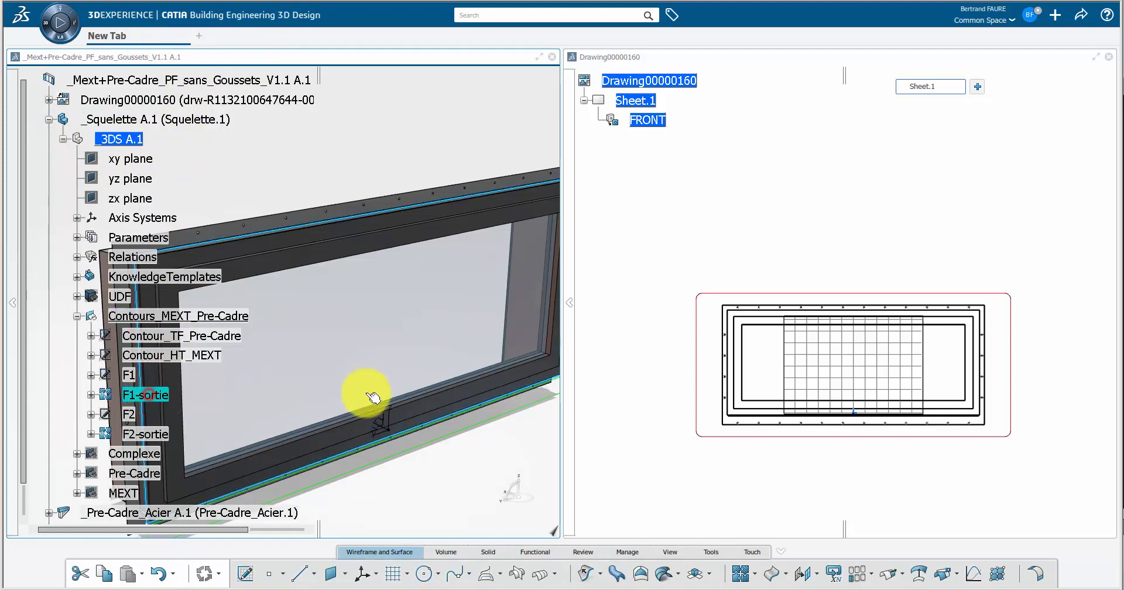
right_click(146, 394)
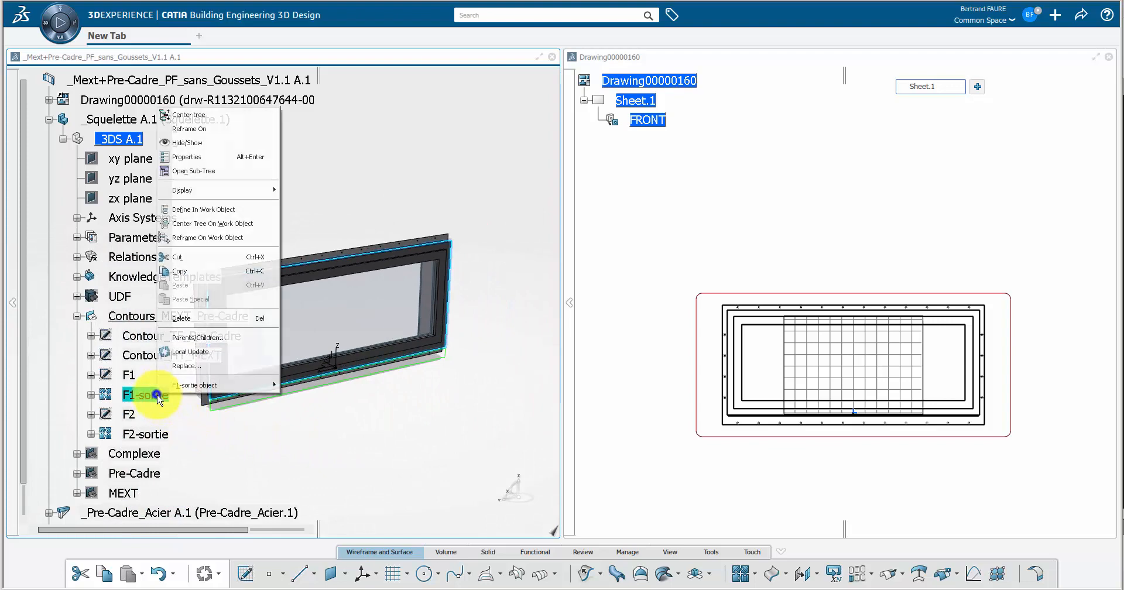
left_click(189, 157)
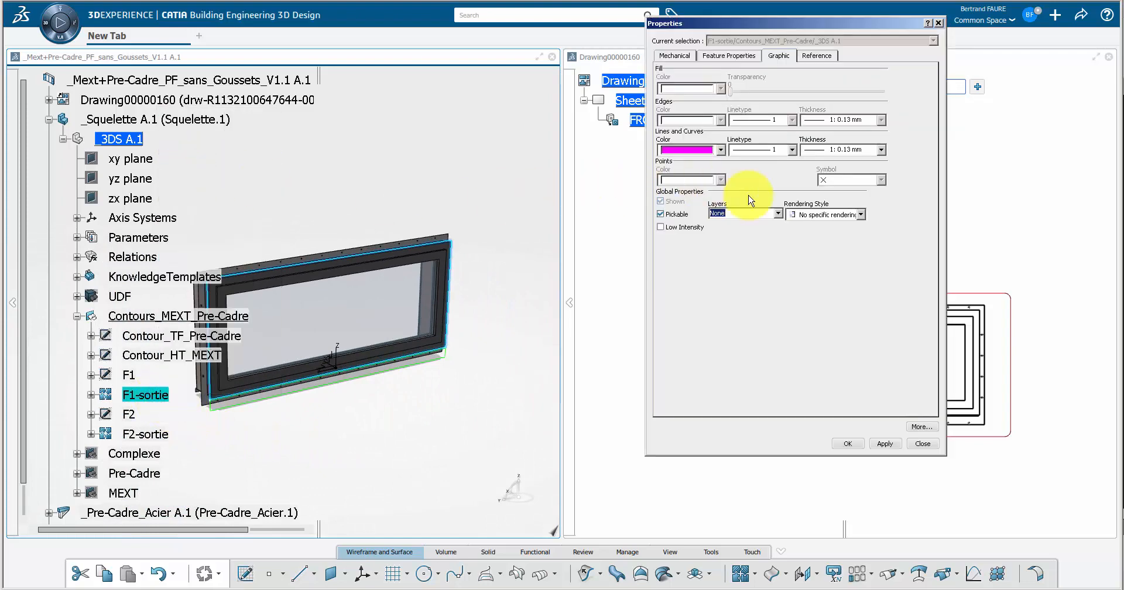
left_click(777, 213)
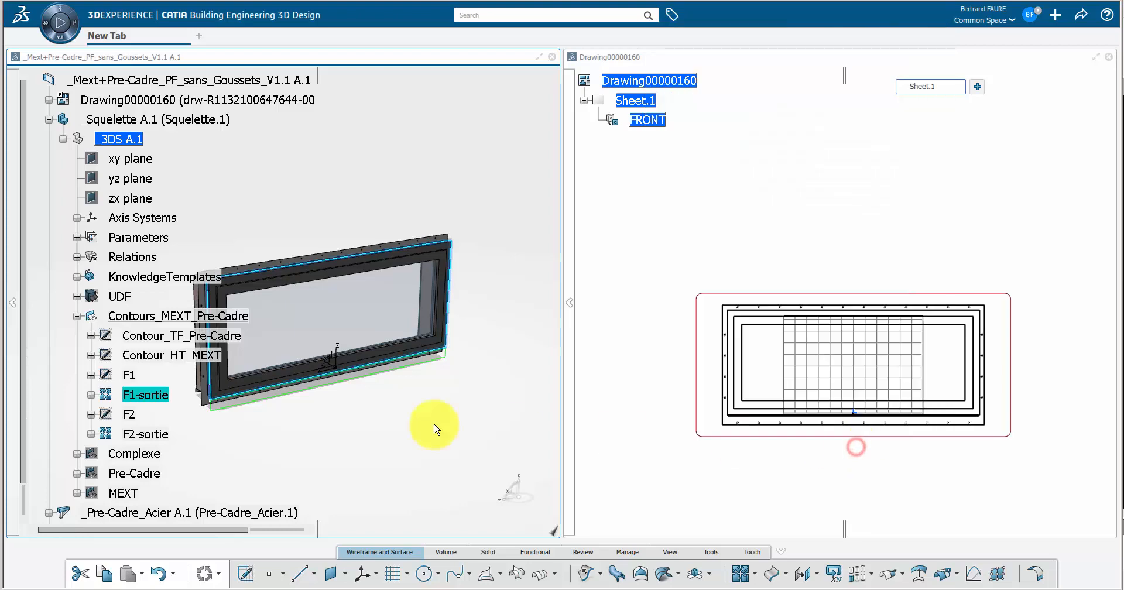
Inspect the F2-sortie outline's graphic and layer properties
left_click(141, 434)
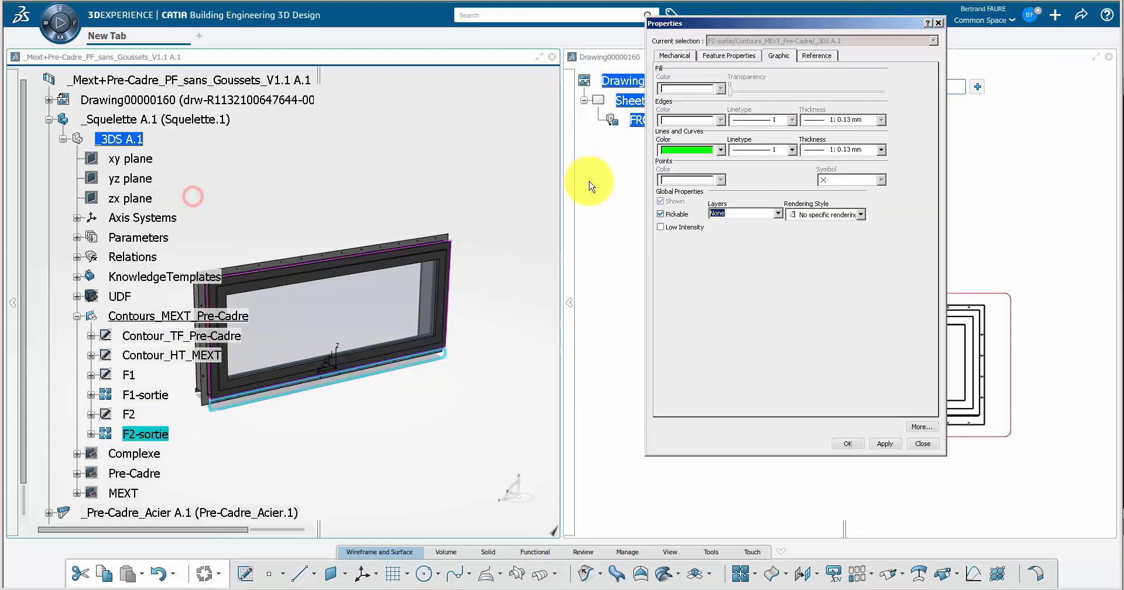
left_click(777, 213)
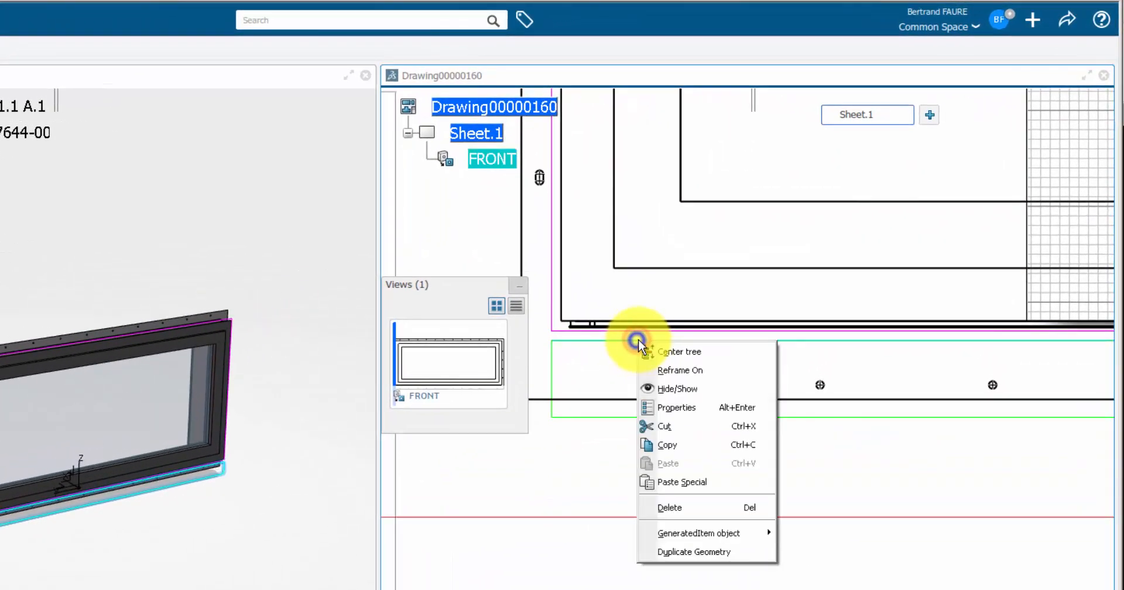
left_click(677, 407)
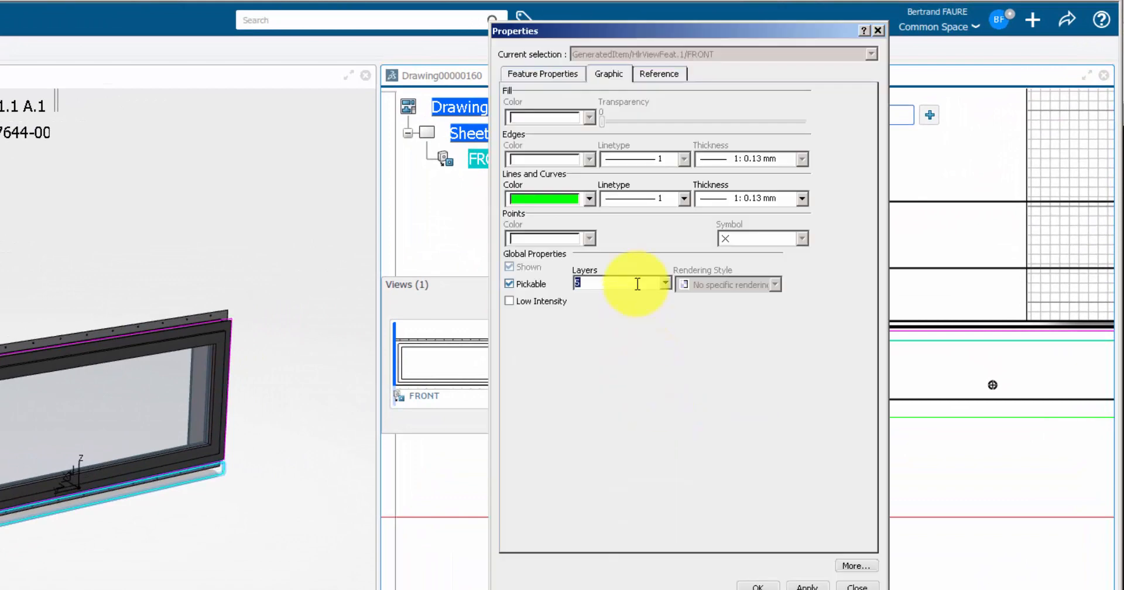
left_click(858, 588)
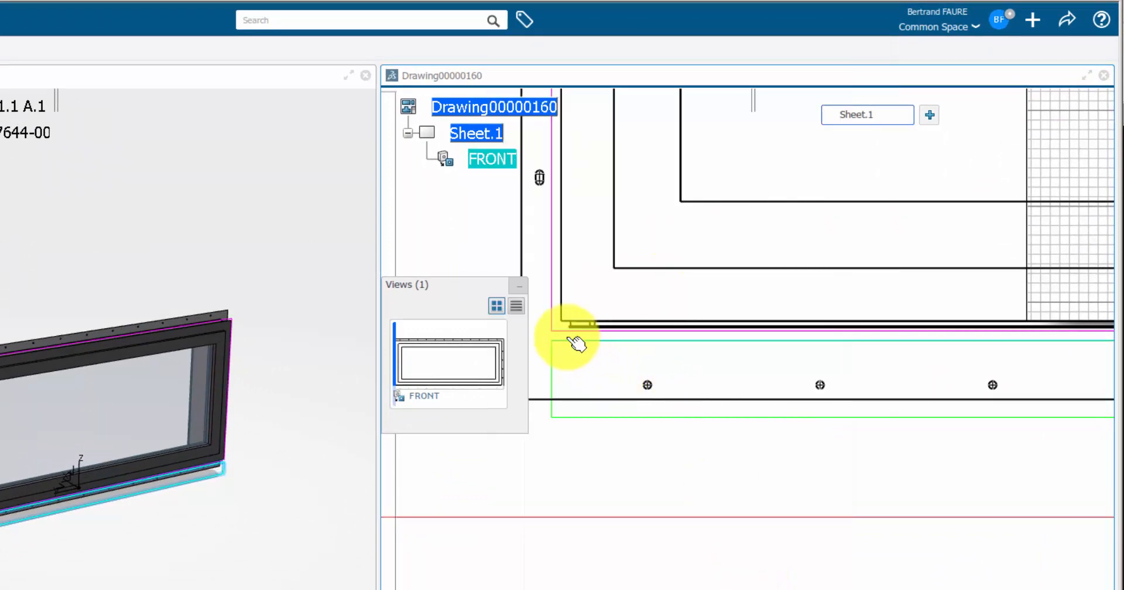
right_click(577, 338)
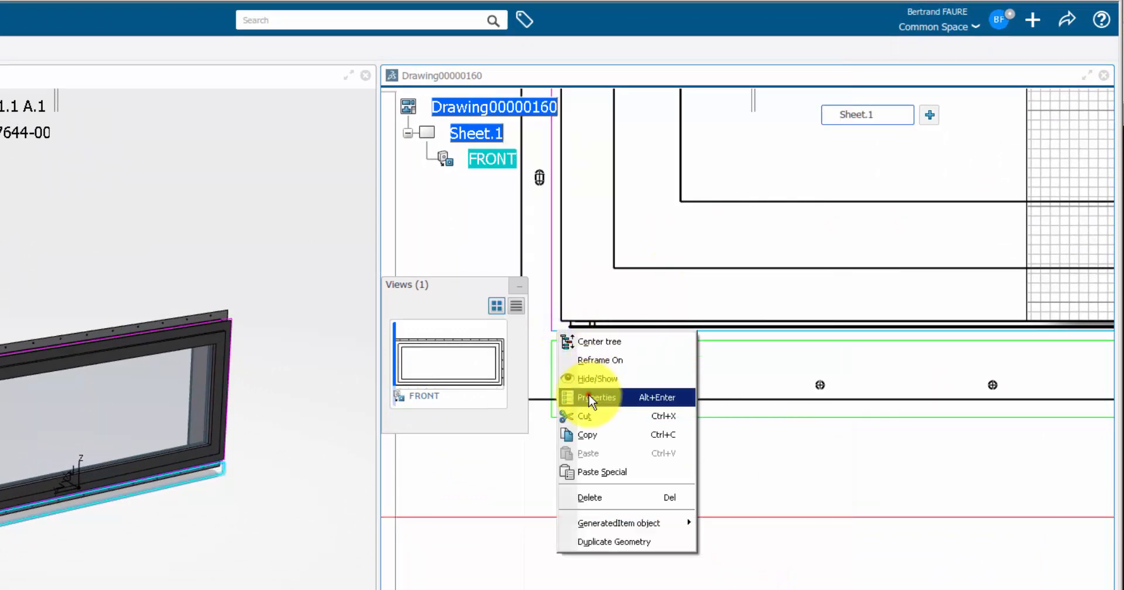
left_click(595, 397)
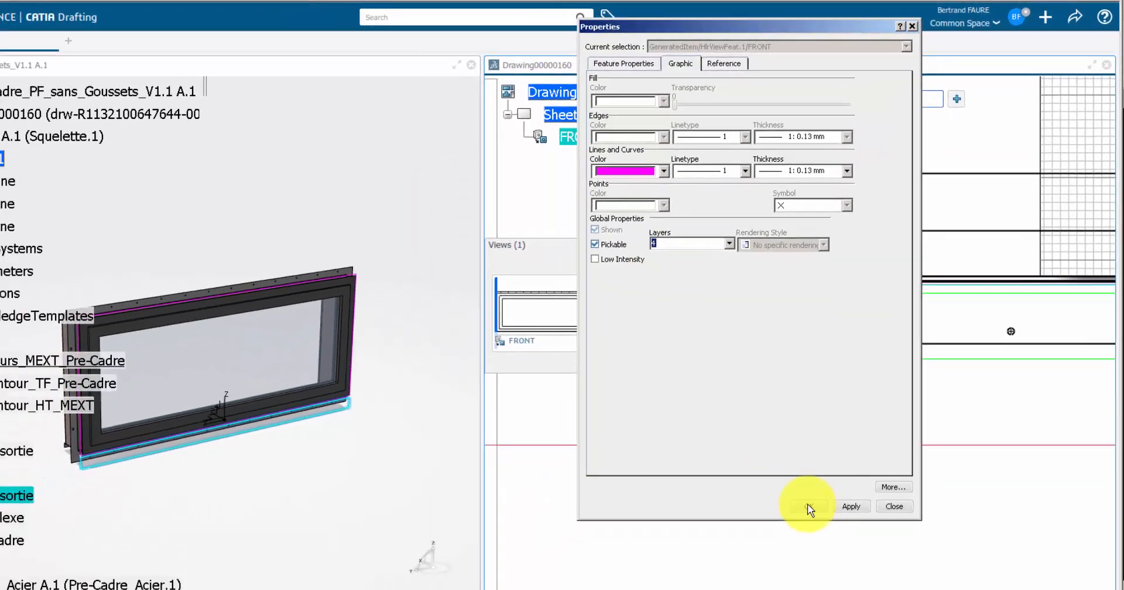
left_click(894, 507)
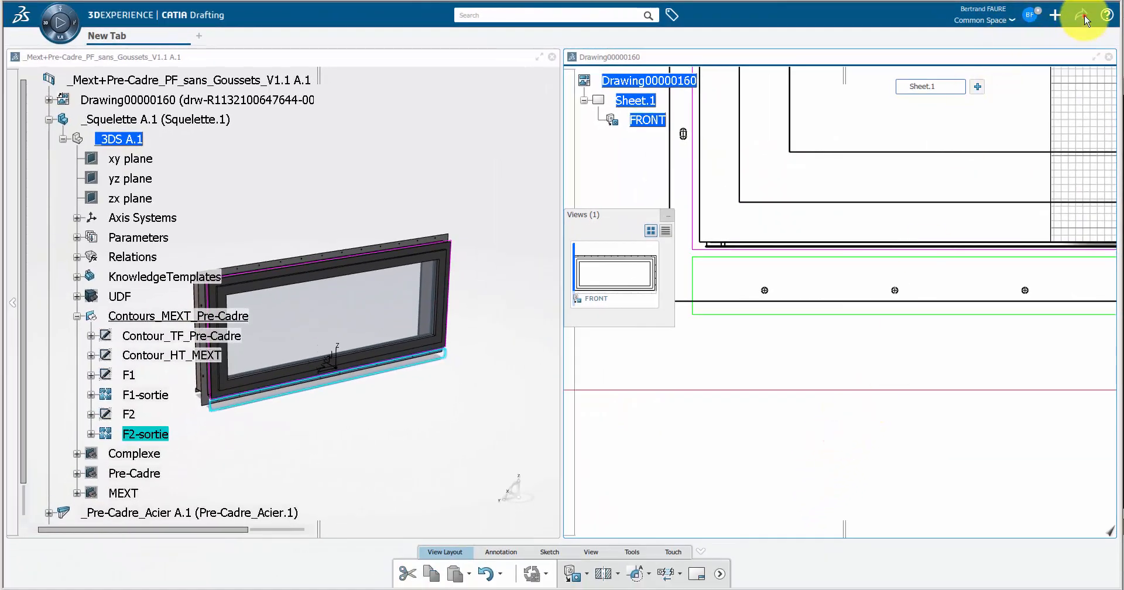
Set DXF2D export to Semantic mode with layer numbers exported in Compatibility preferences
left_click(1081, 14)
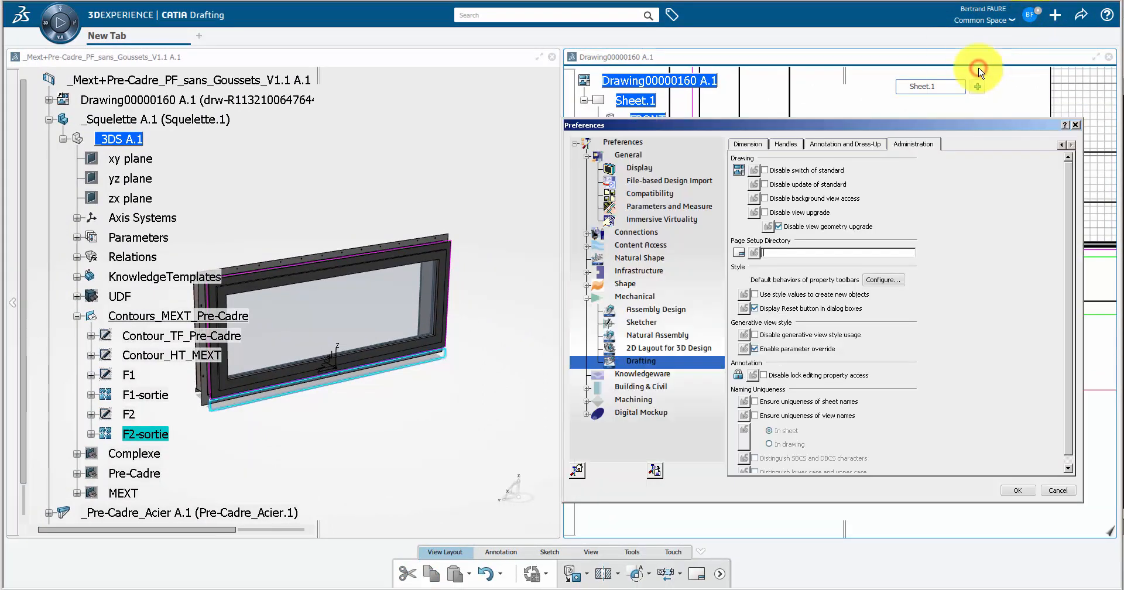
left_click(650, 193)
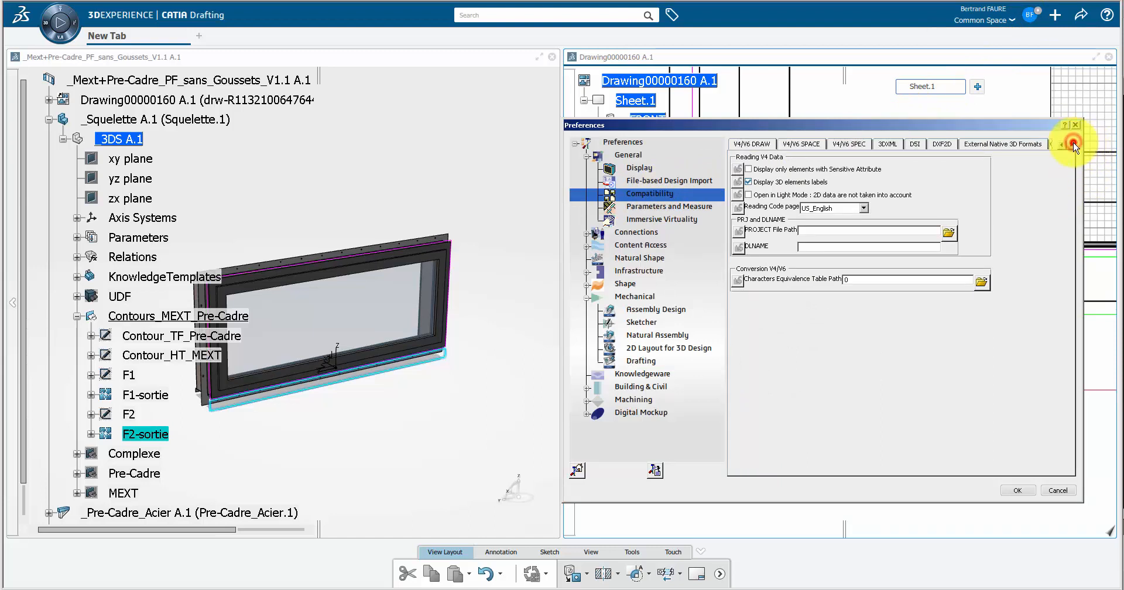
left_click(894, 144)
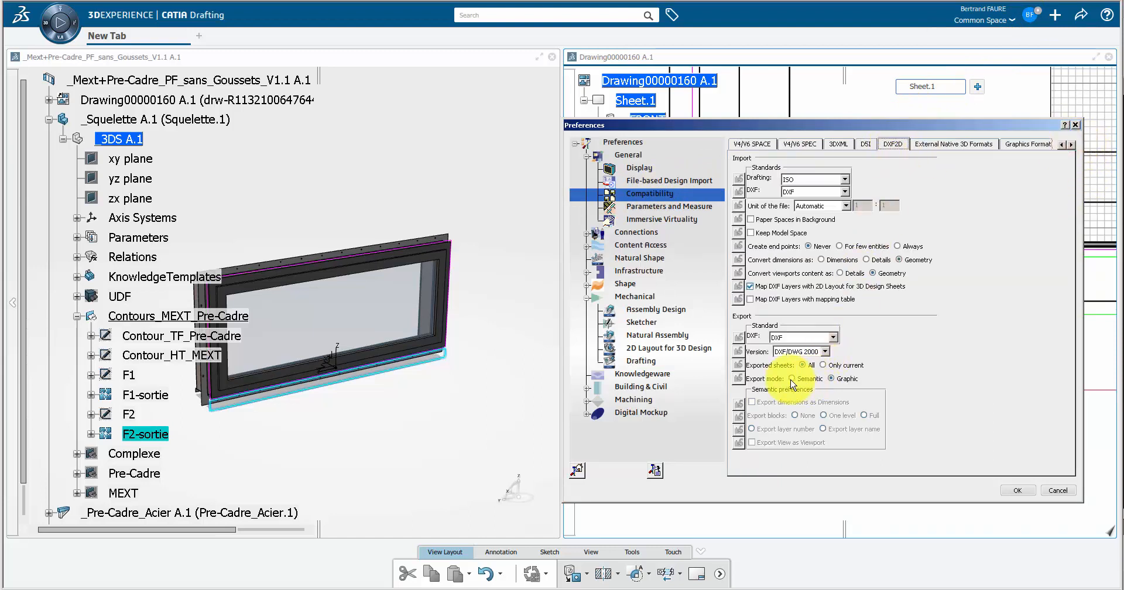
left_click(792, 379)
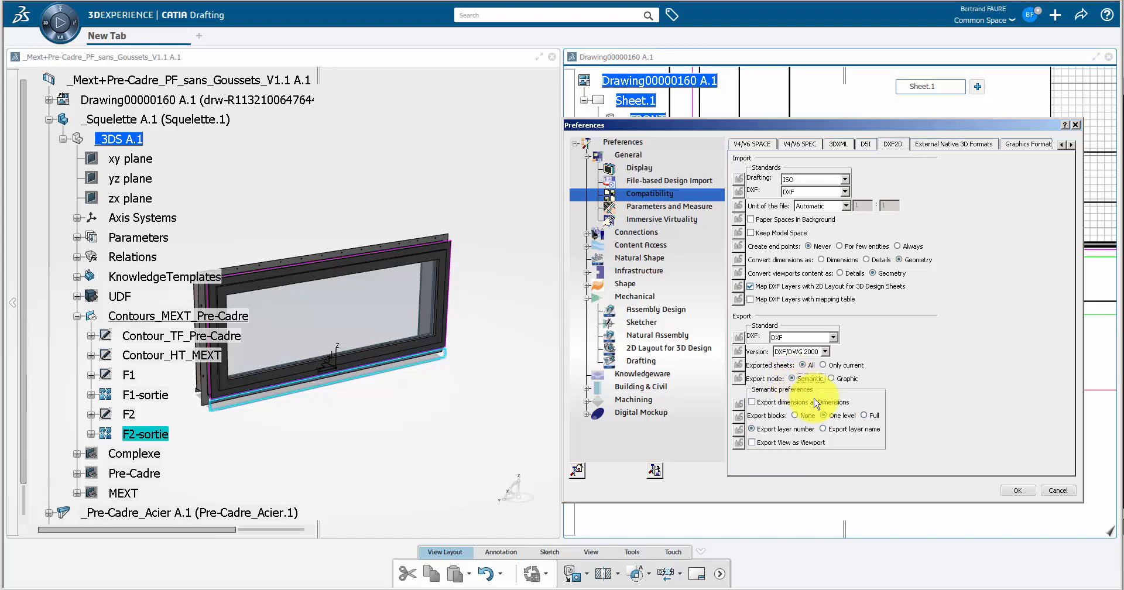
left_click(1018, 491)
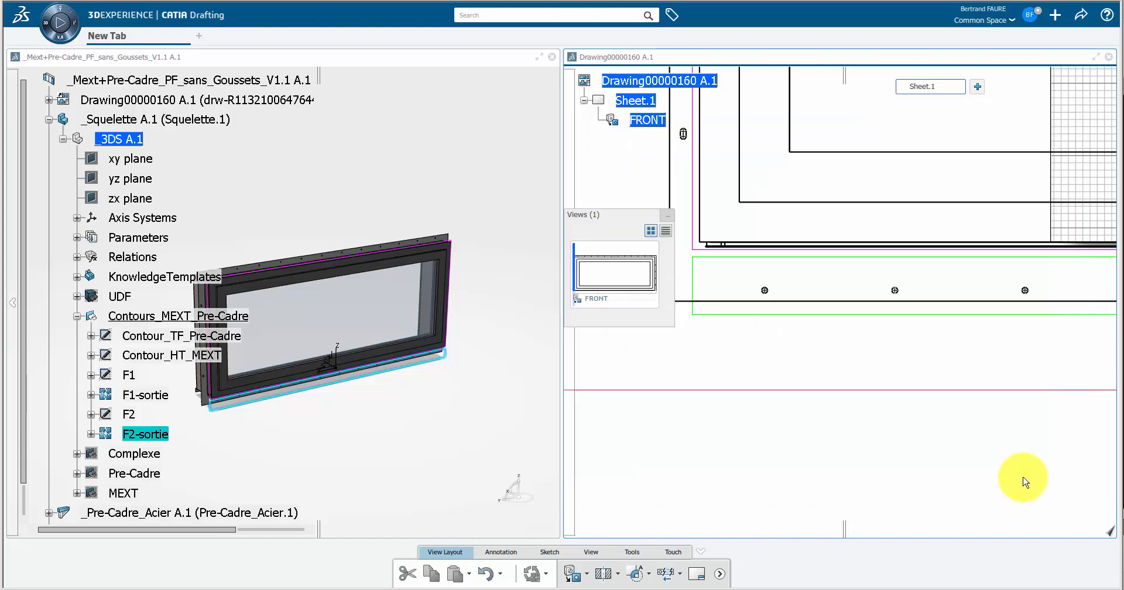
Export the drawing as DXF2D to E:\AA_temporary\drawing via Share > Export
left_click(1080, 17)
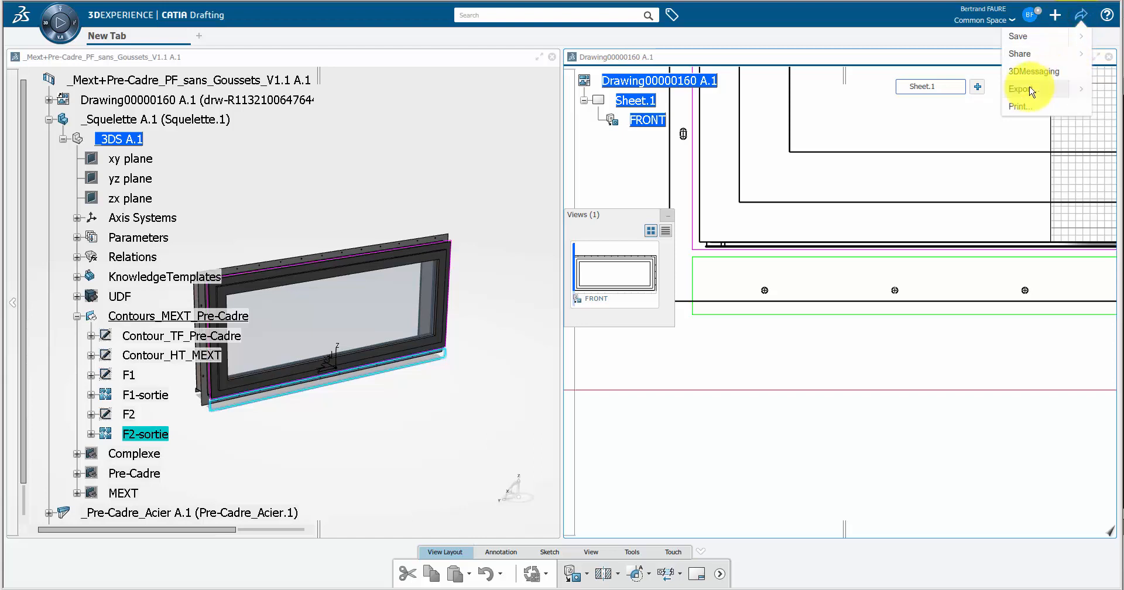
left_click(1018, 89)
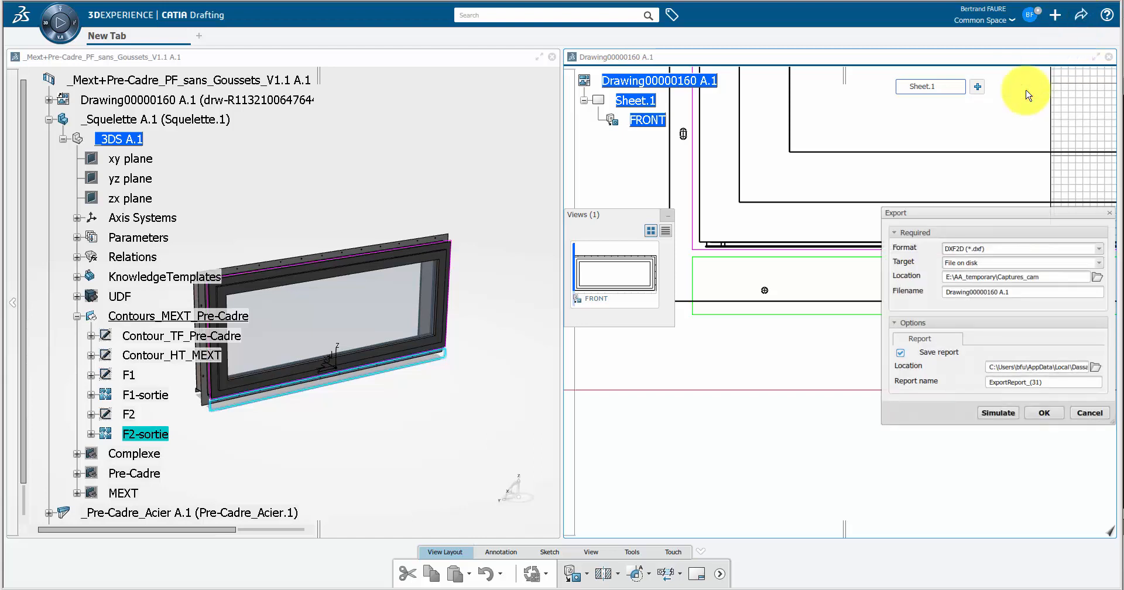
left_click(1096, 278)
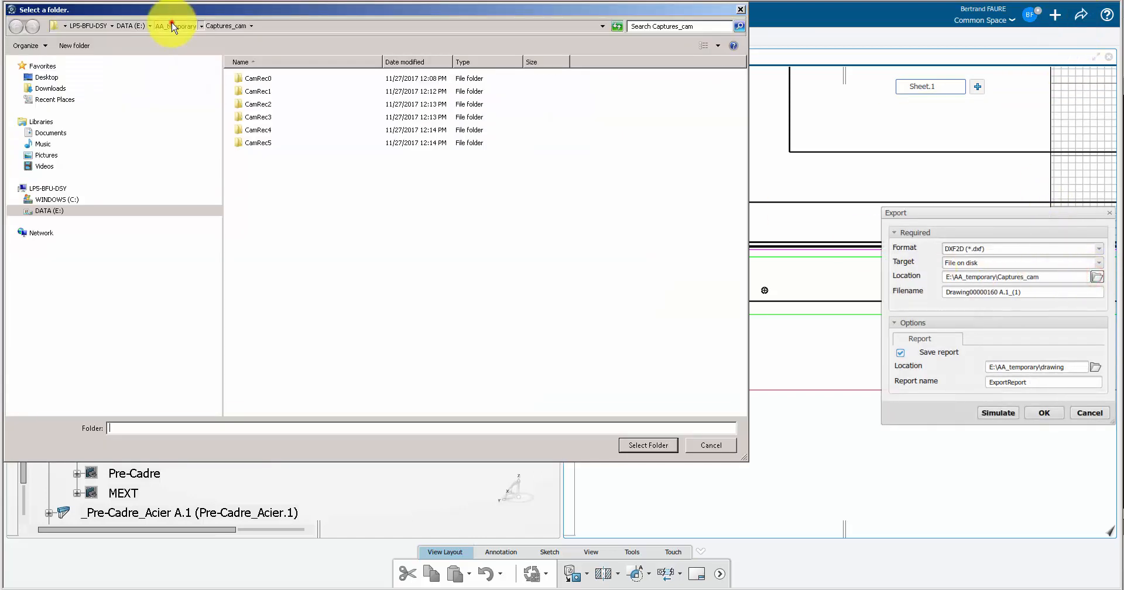
left_click(649, 445)
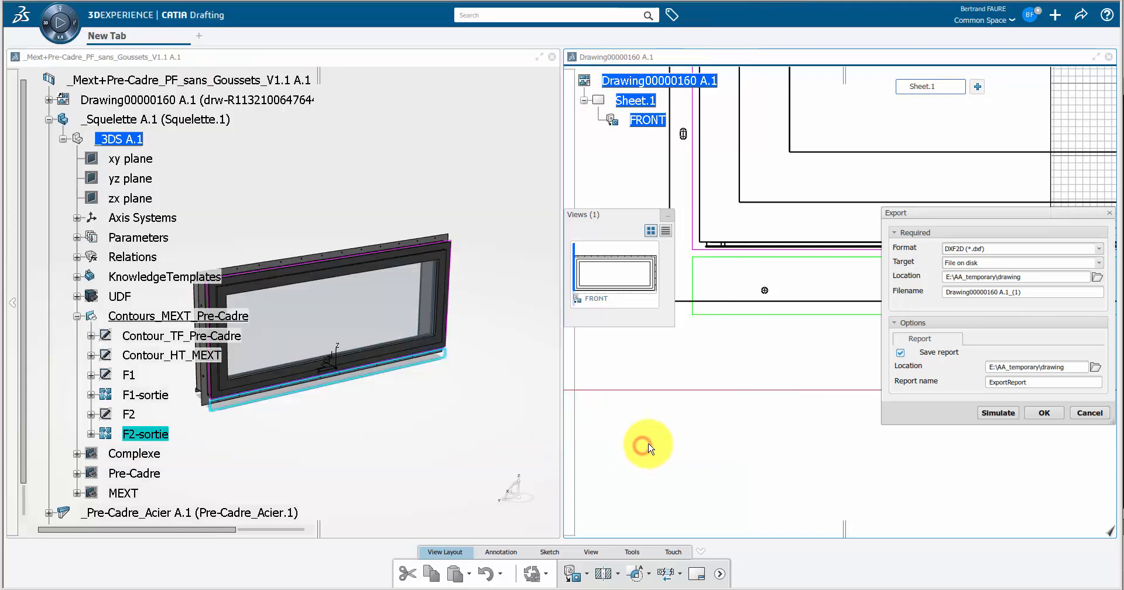
left_click(1045, 413)
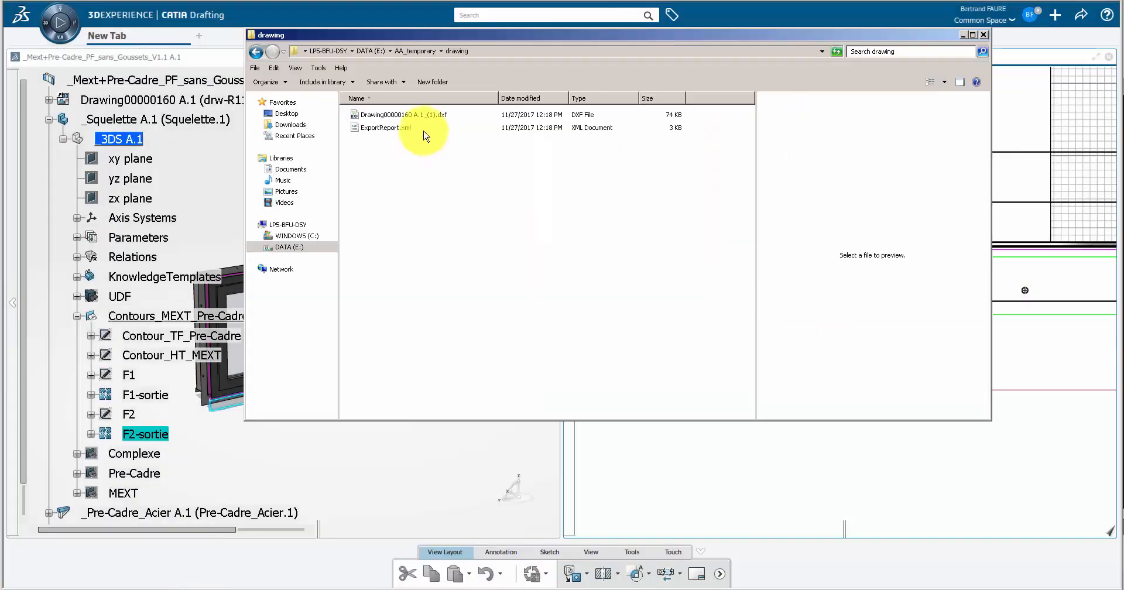
Open the exported DXF in DraftSight and preview its layers 0, 2, 3, 4 and 5
double_click(399, 115)
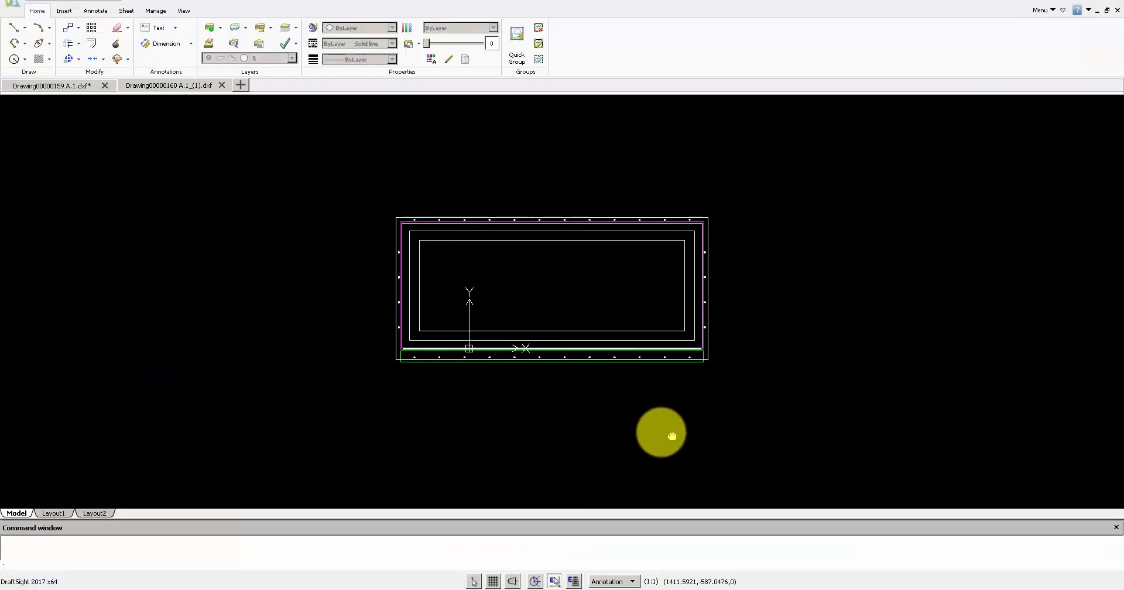
left_click(233, 43)
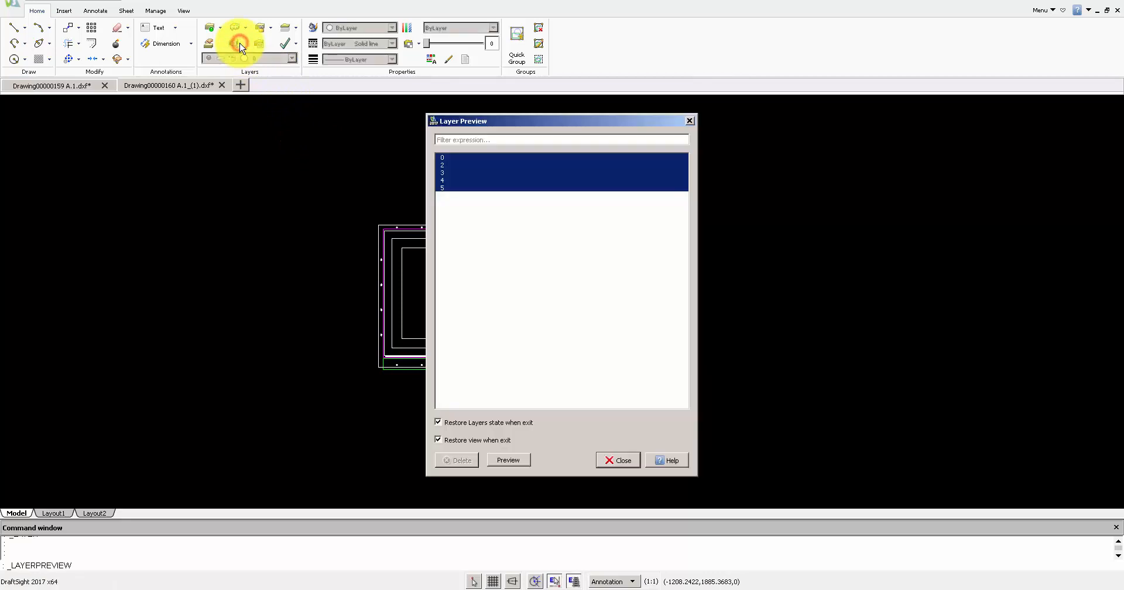